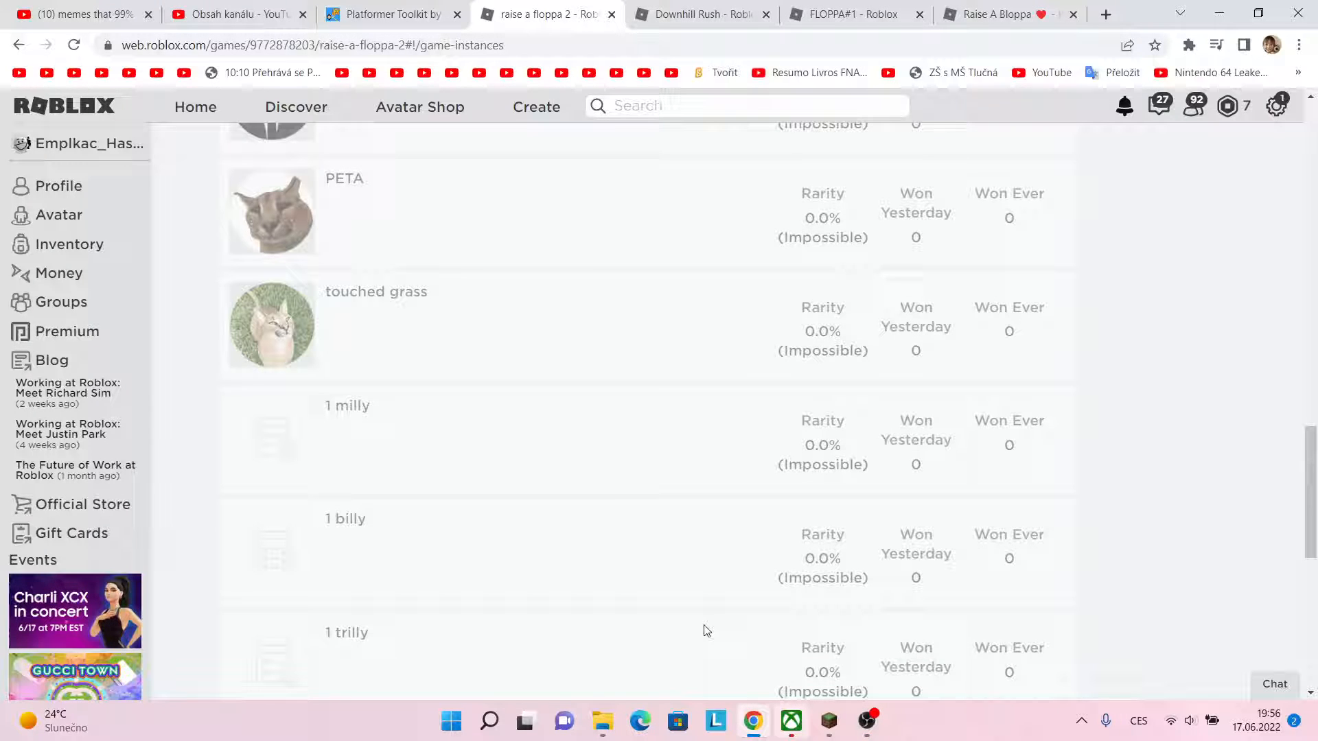
mouse_move(705, 627)
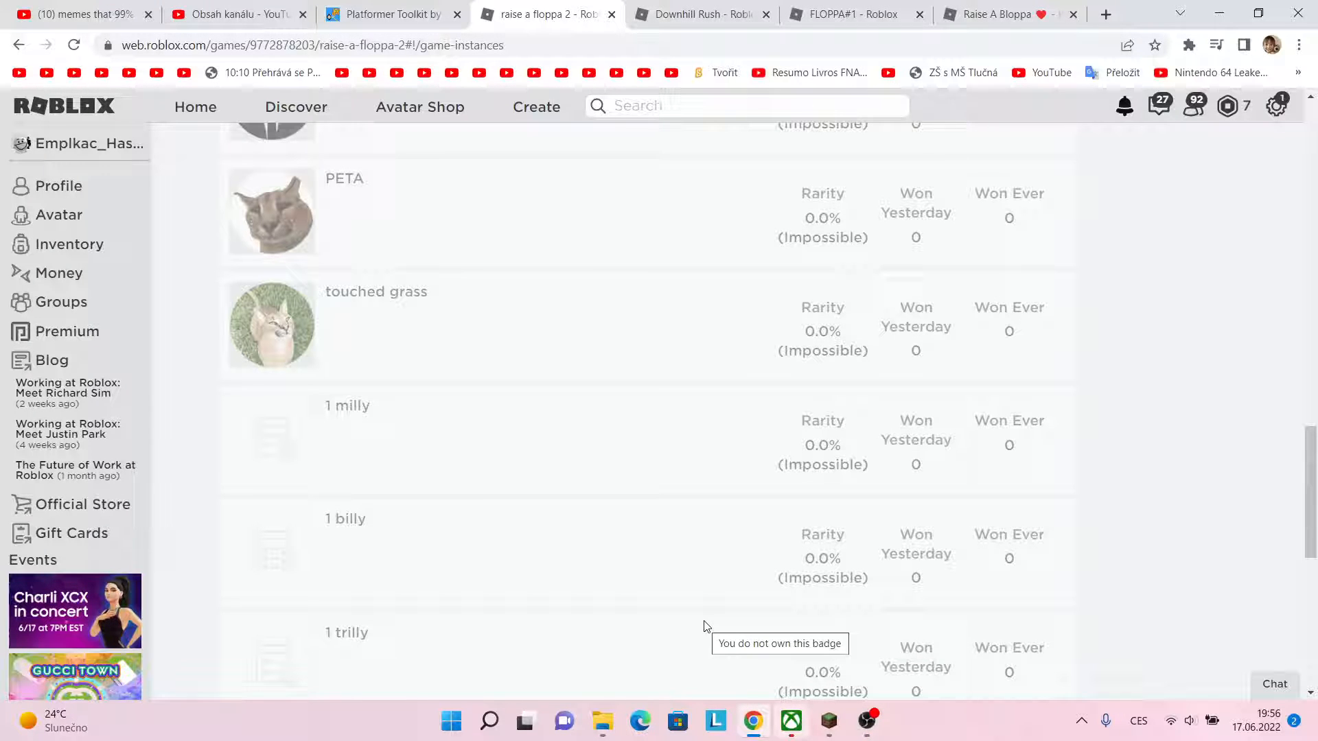
scroll("up", 3)
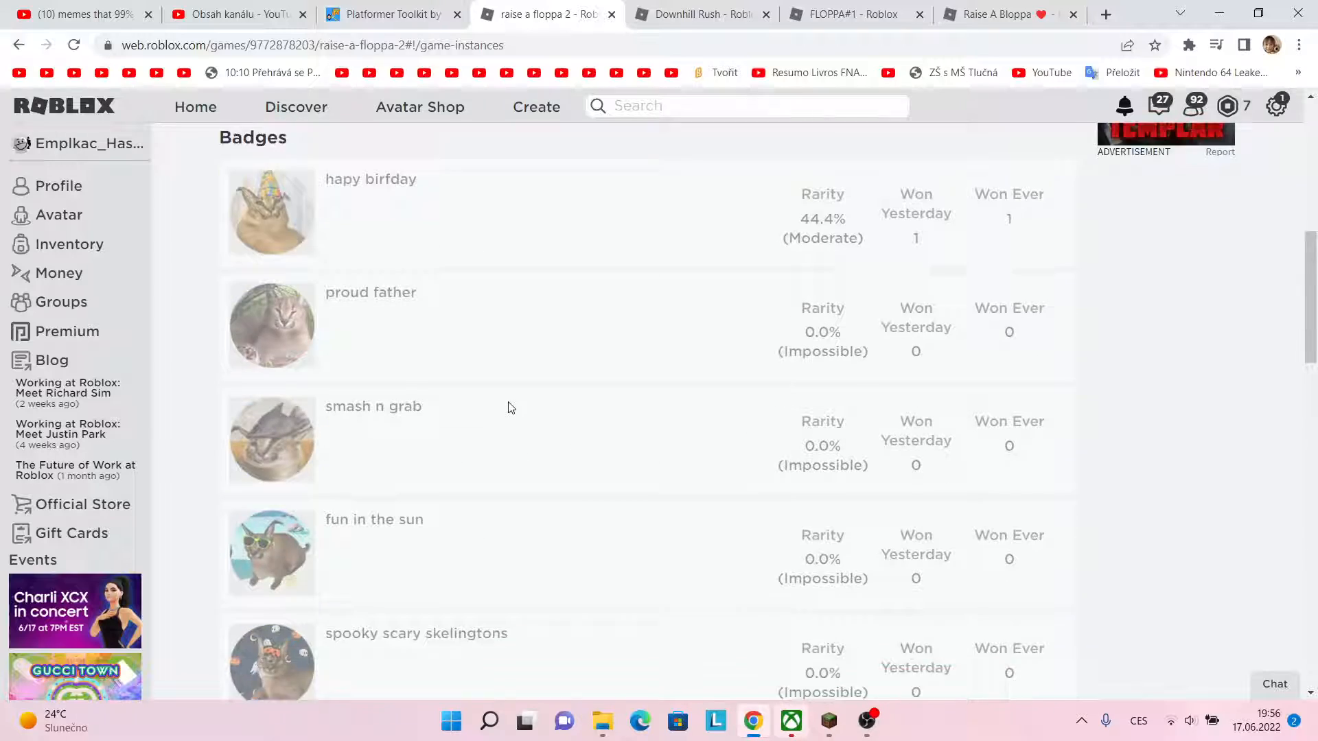
scroll("up", 3)
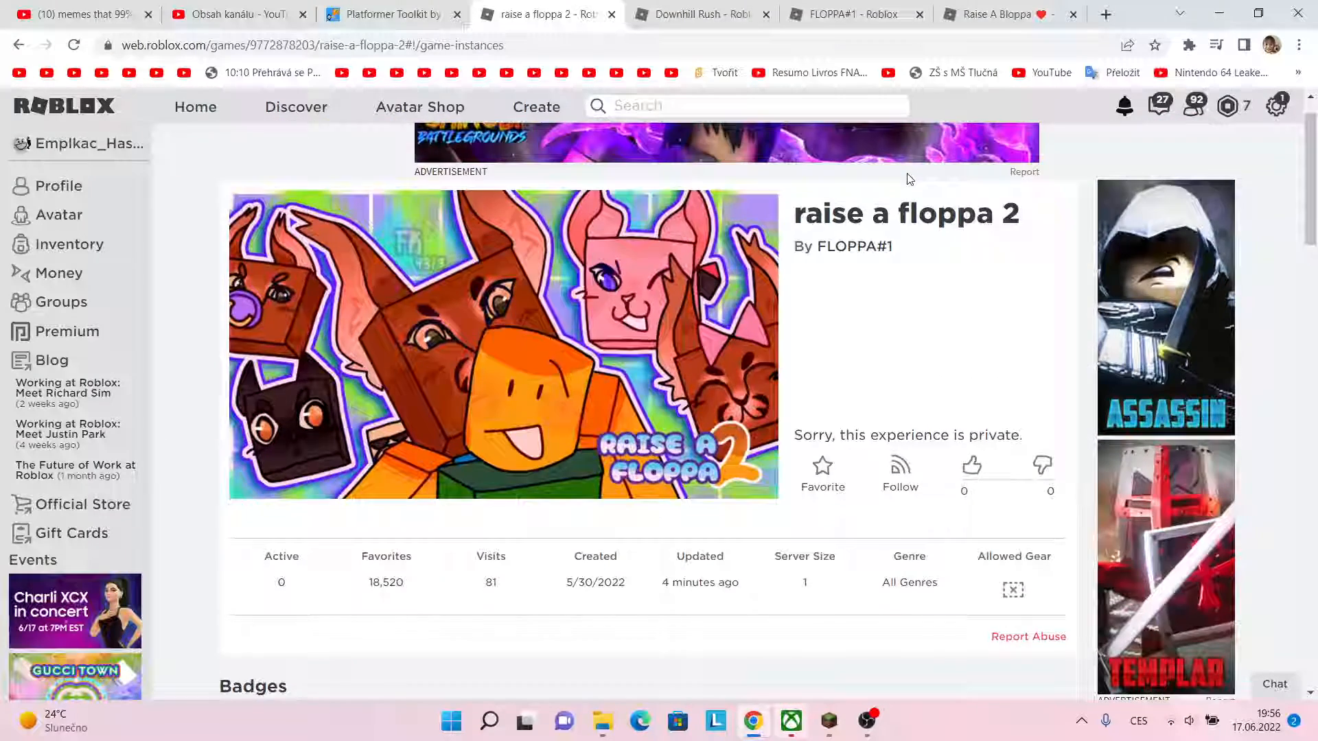
scroll("down", 3)
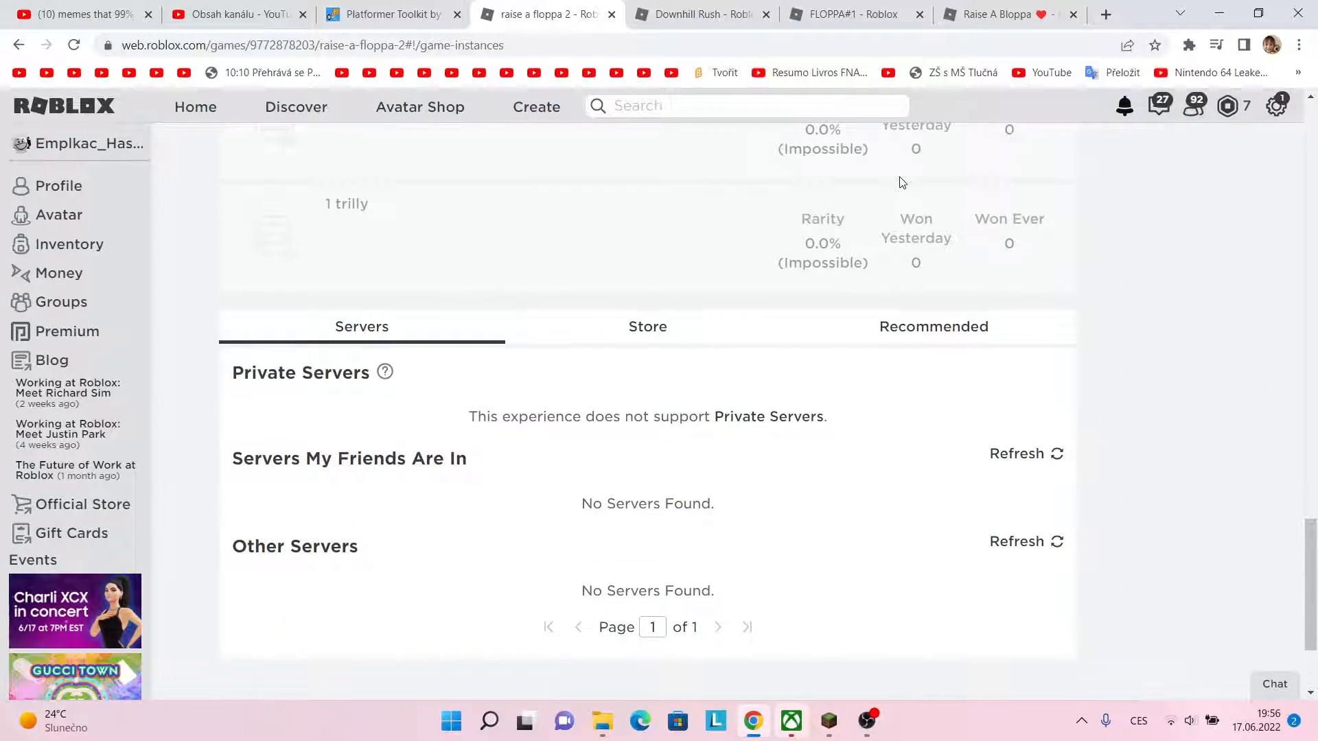
scroll("up", 3)
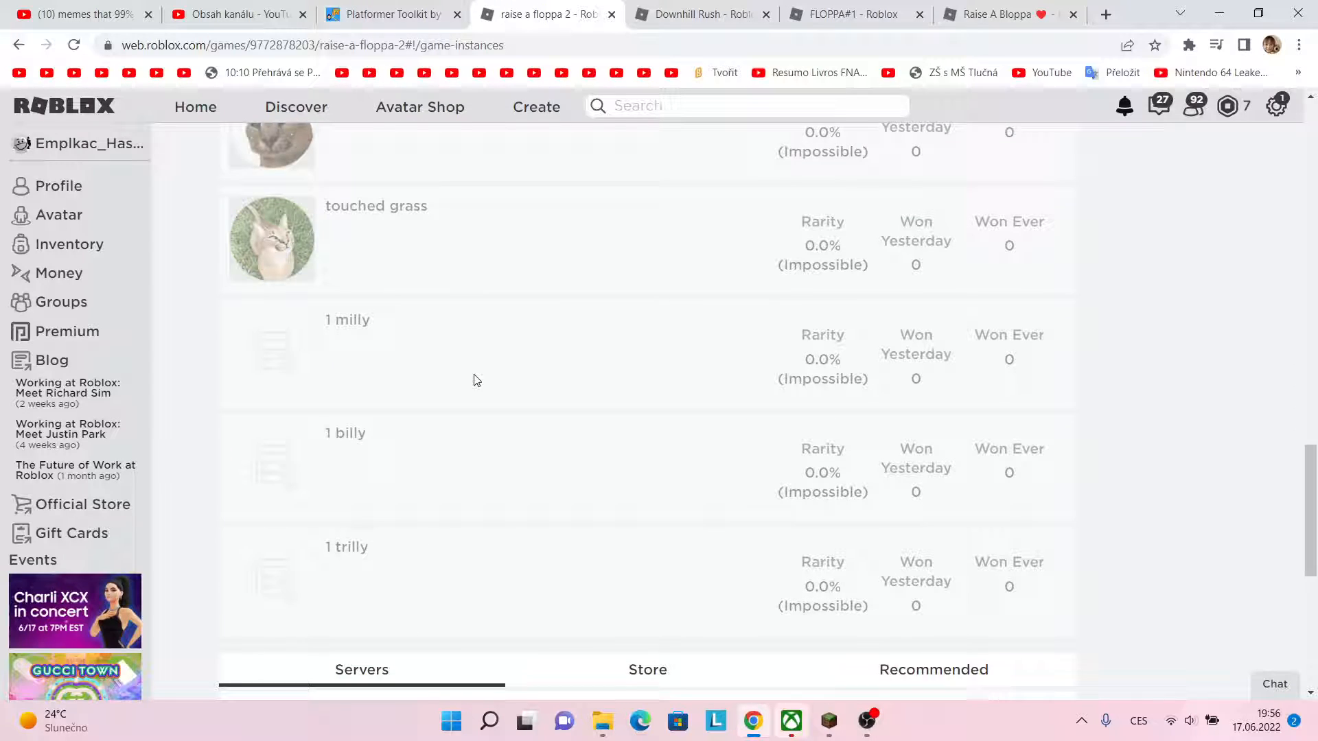
mouse_move(299, 344)
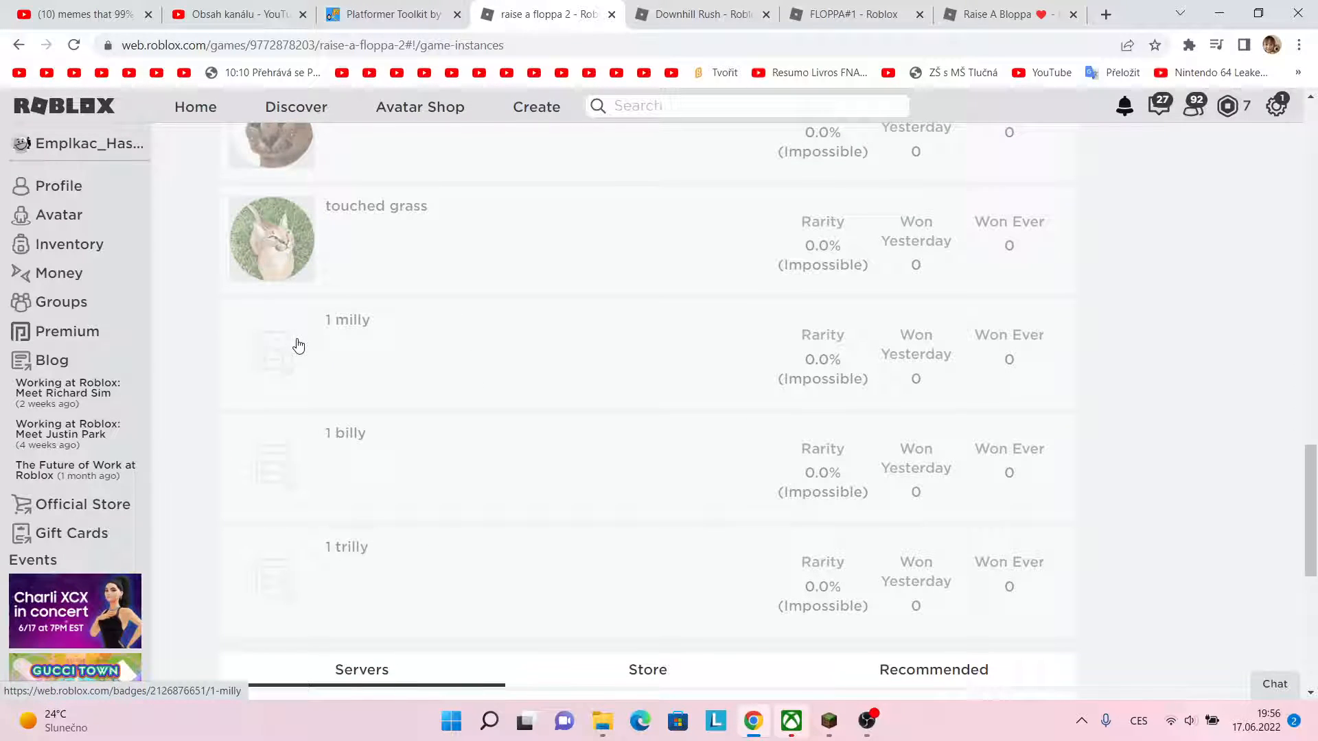
mouse_move(285, 349)
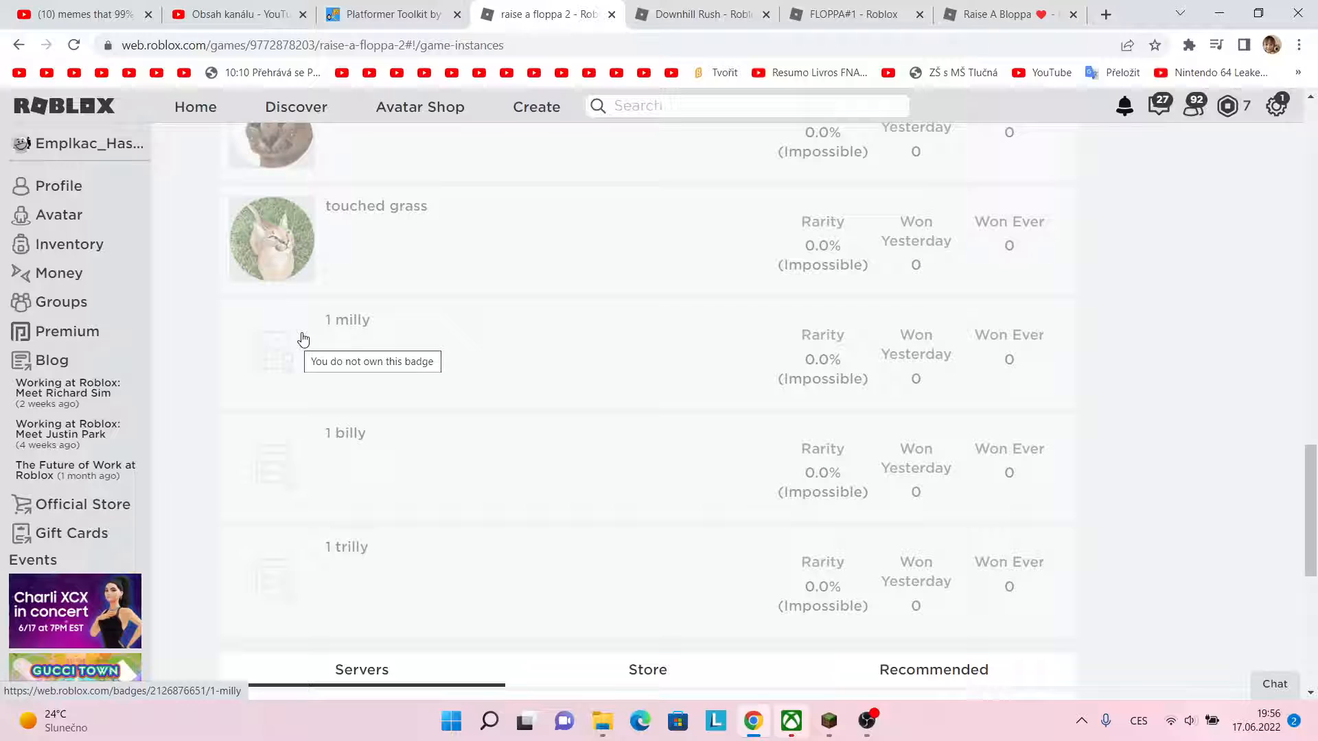
mouse_move(358, 452)
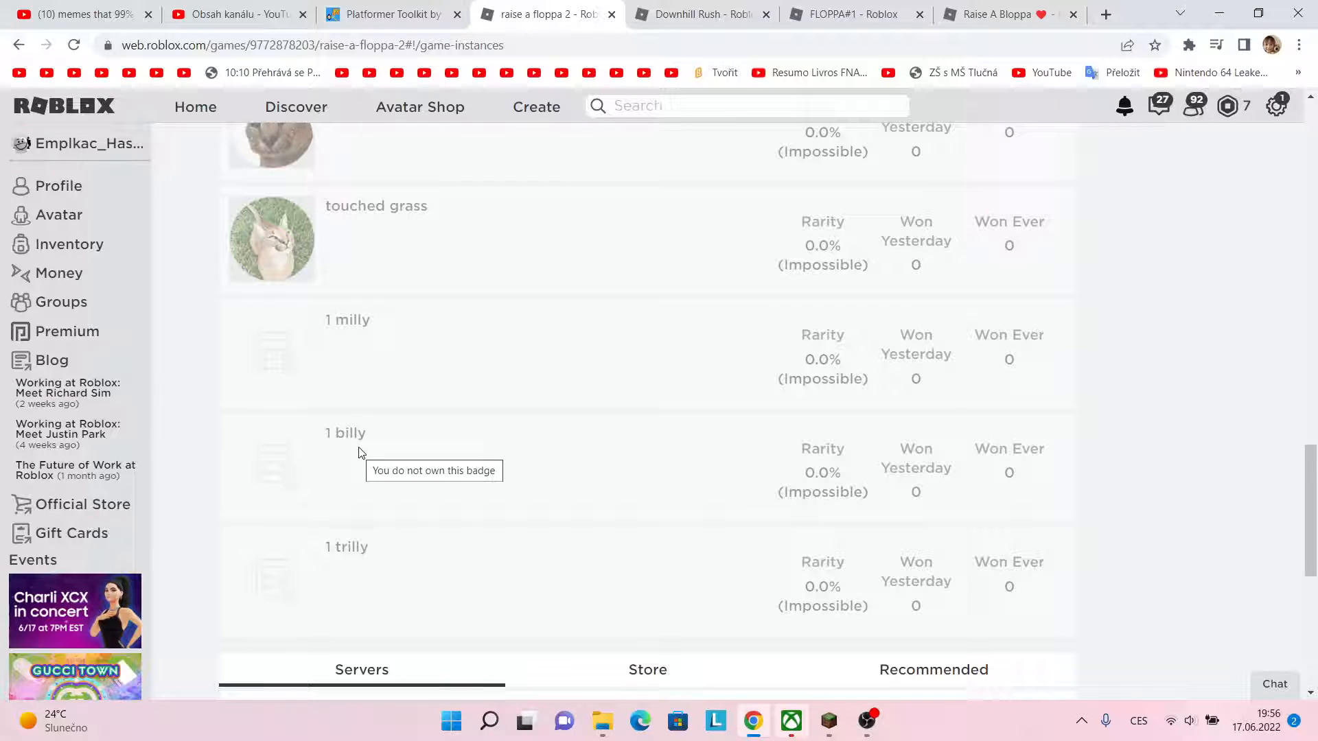
mouse_move(363, 503)
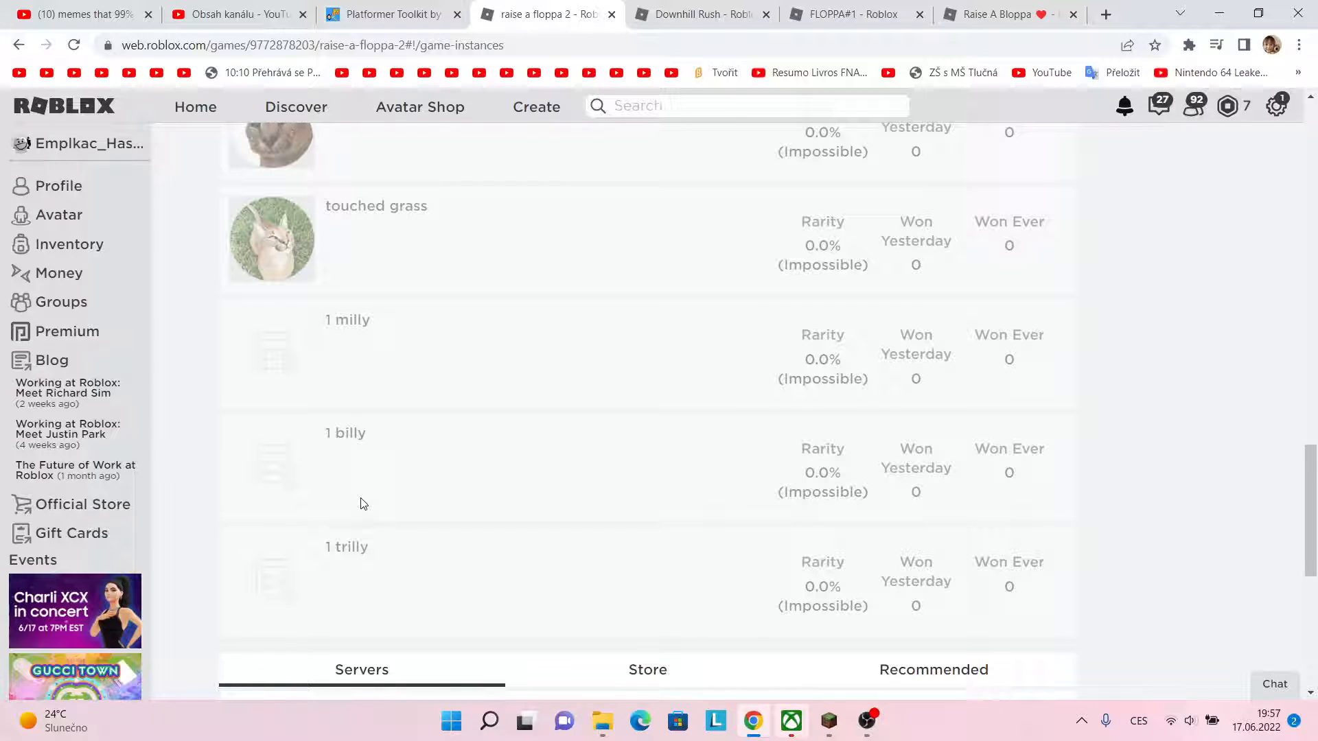
mouse_move(355, 496)
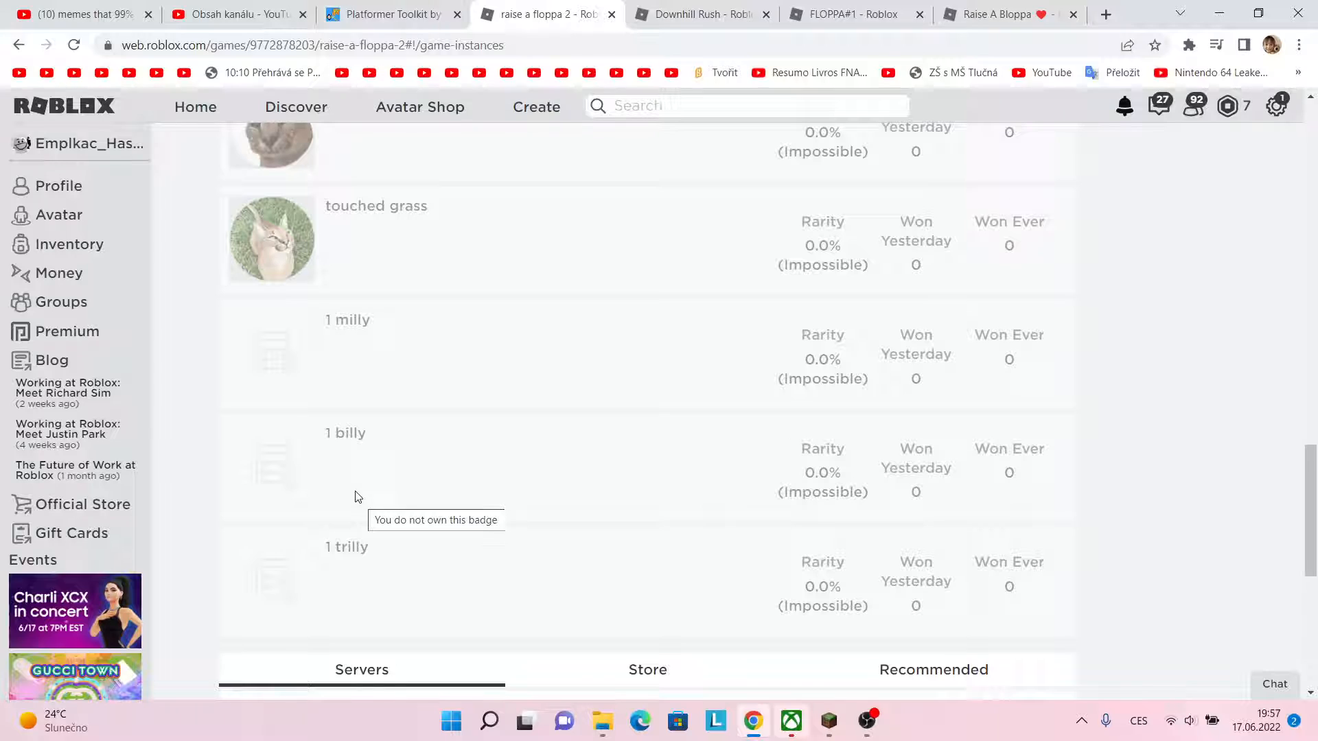
mouse_move(335, 468)
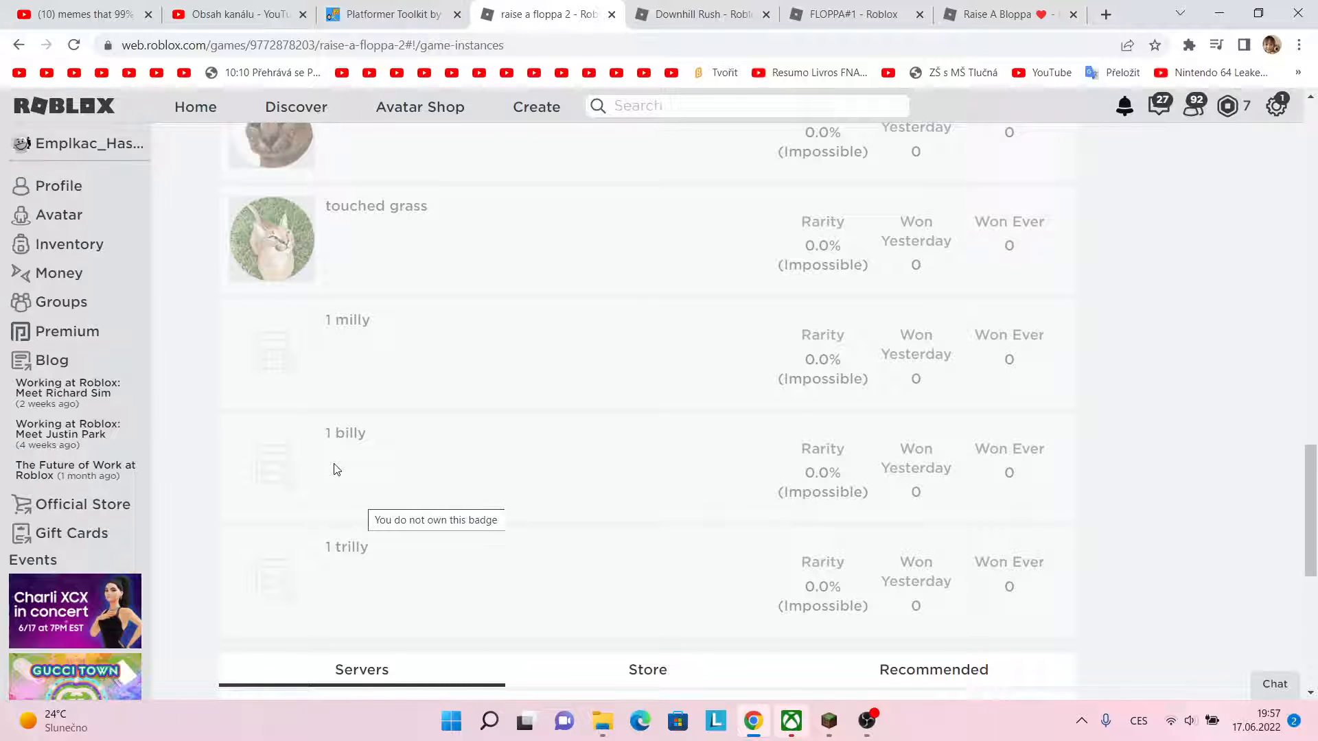
mouse_move(281, 458)
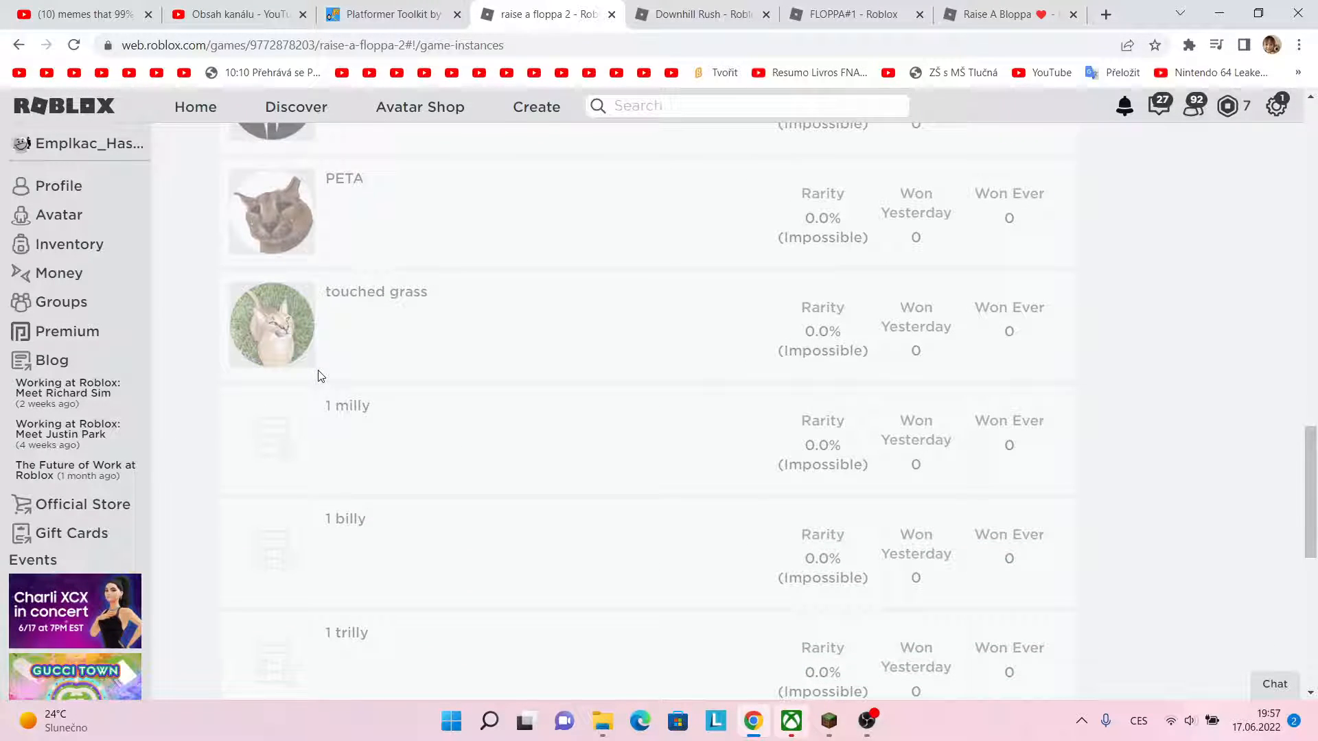
scroll("down", 3)
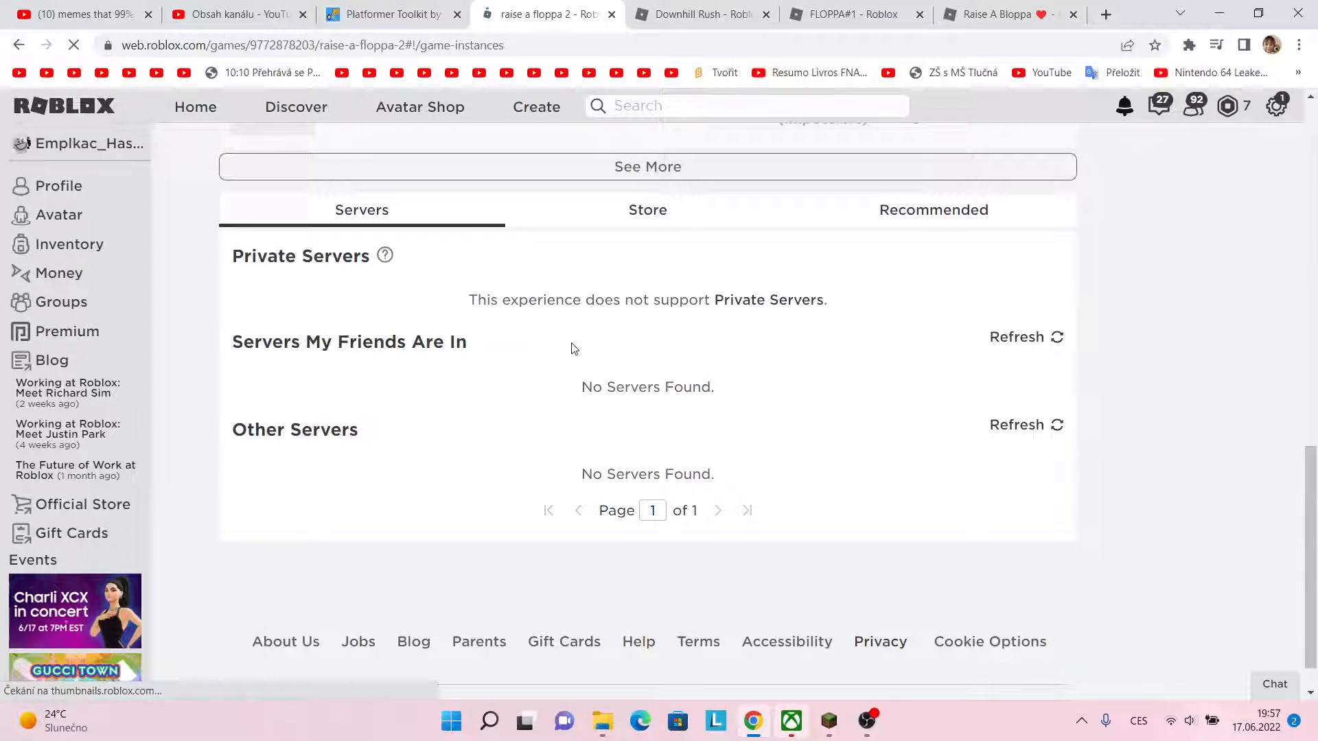
scroll("up", 3)
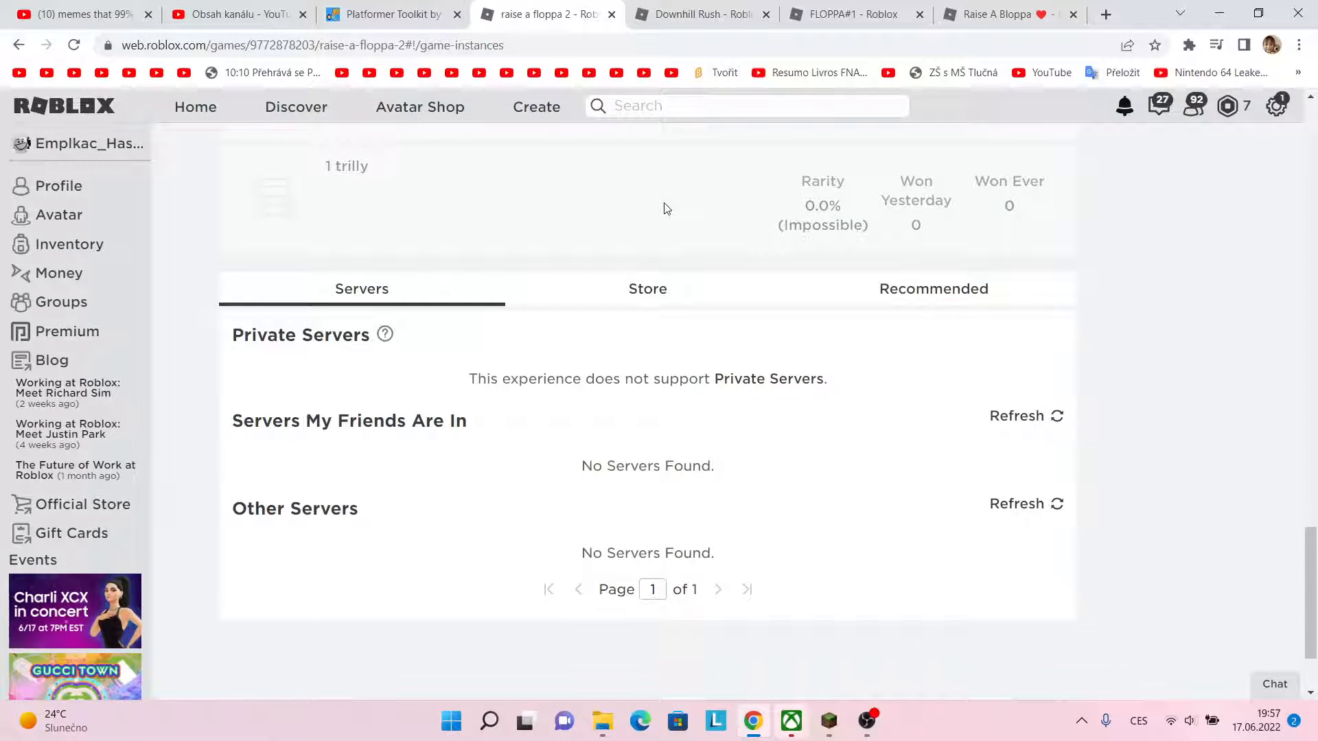
scroll("up", 3)
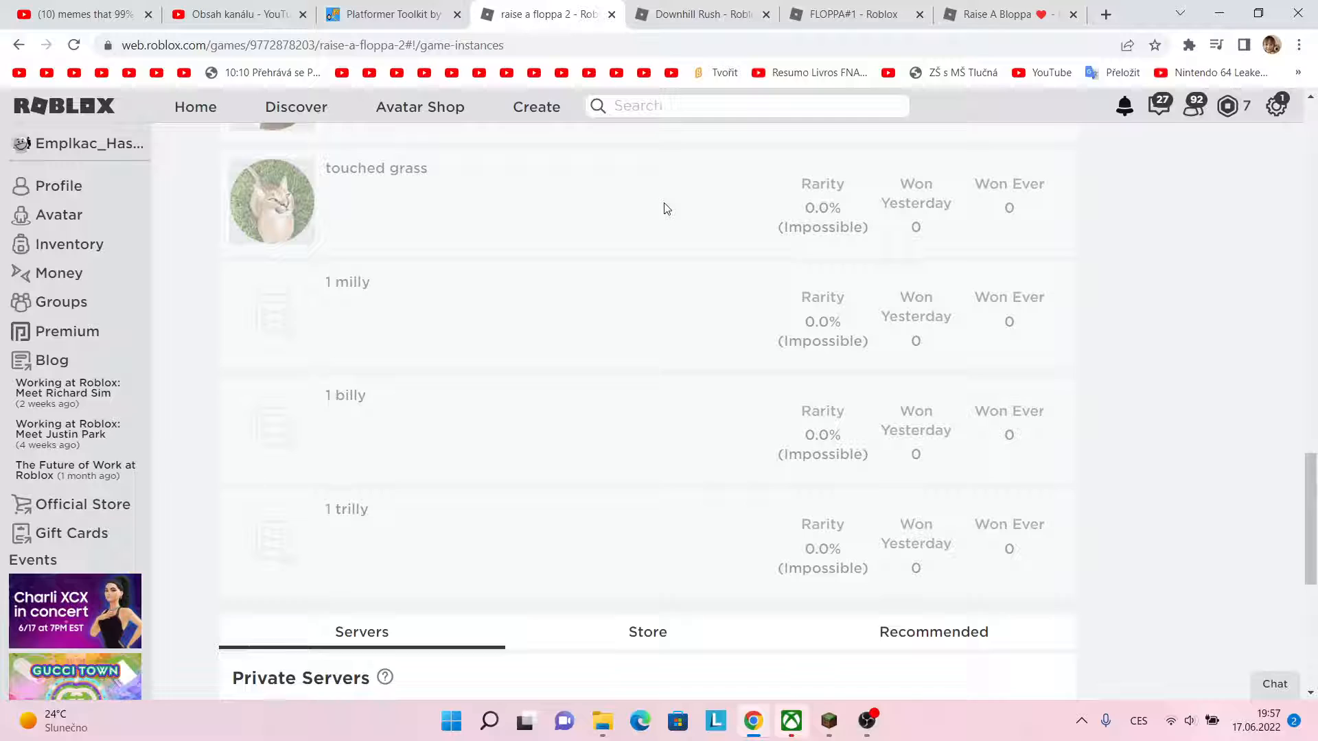
scroll("up", 3)
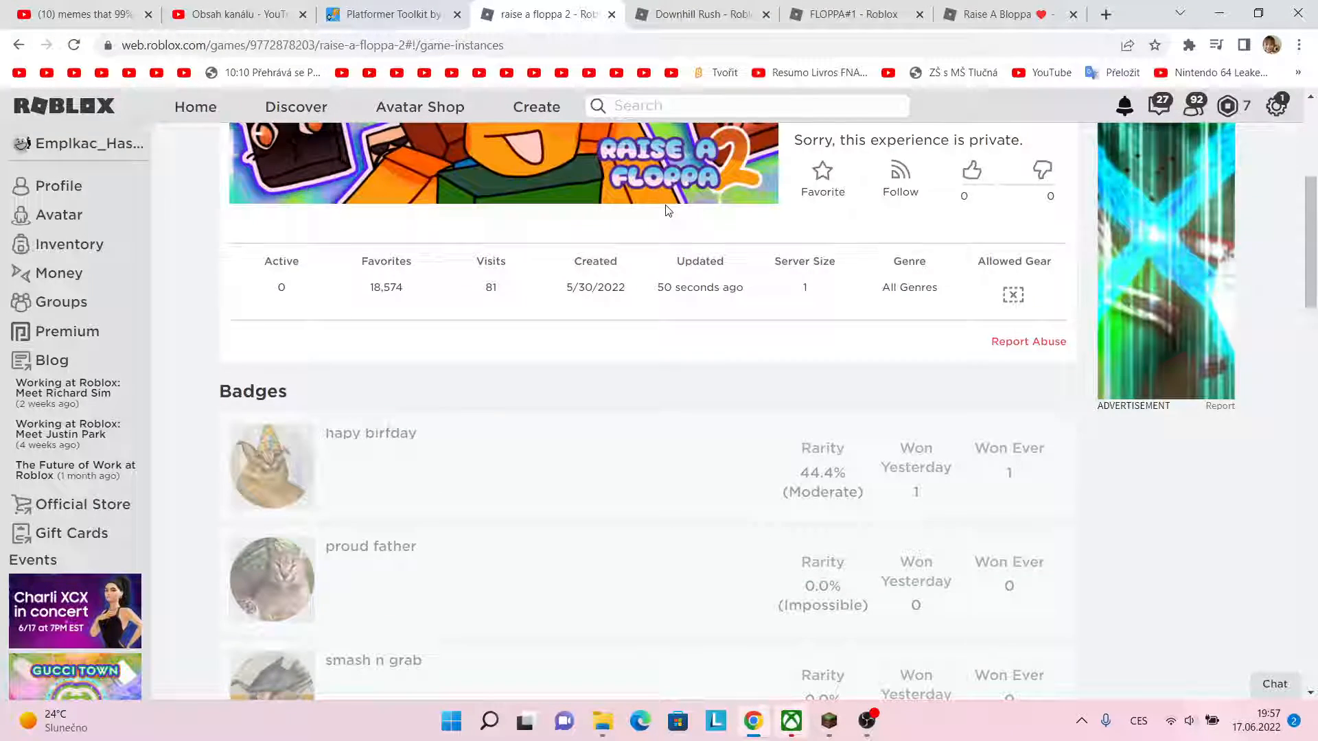
scroll("down", 3)
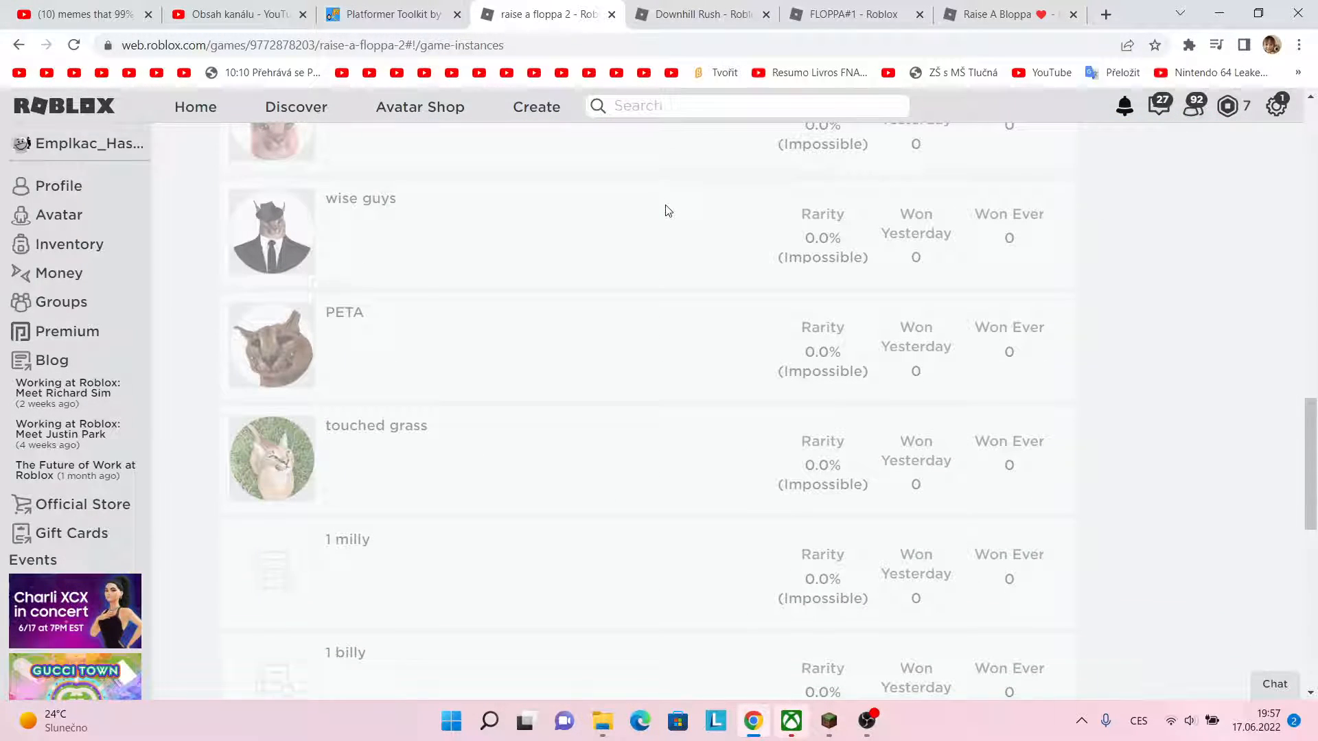
scroll("down", 3)
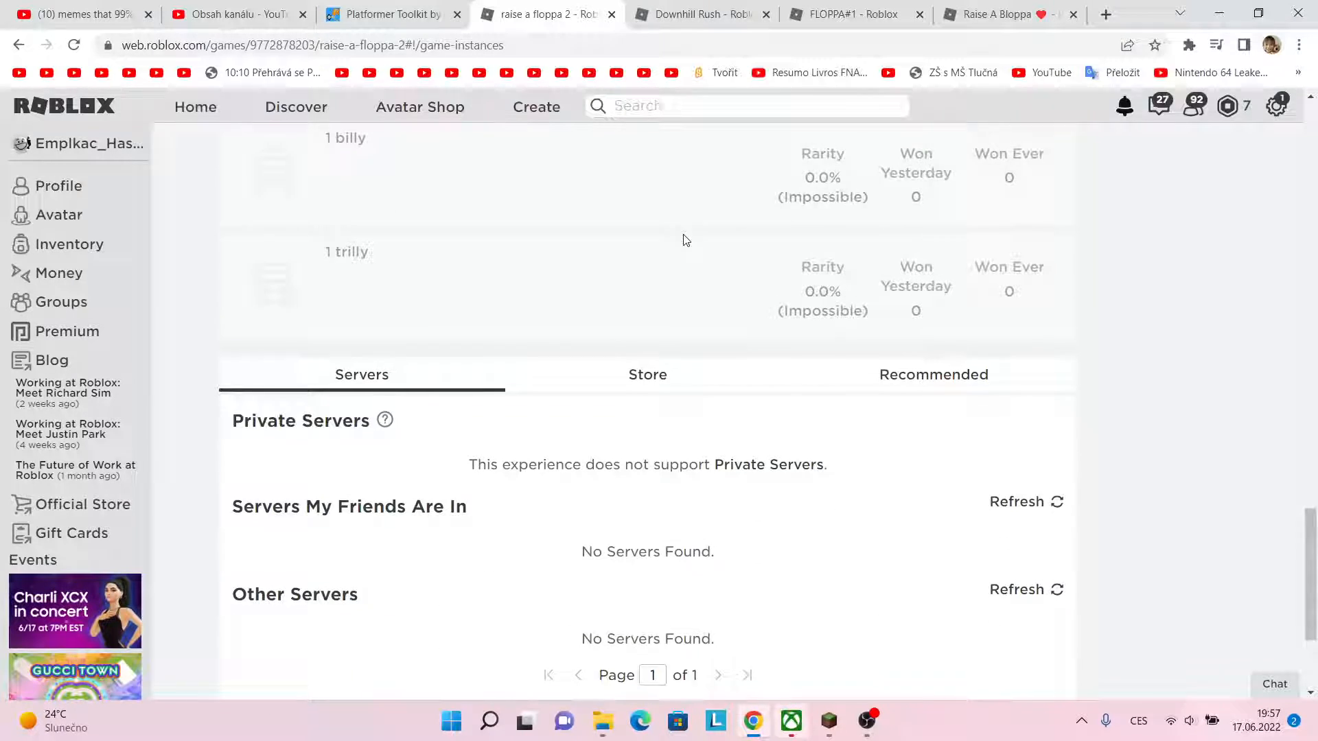
scroll("up", 3)
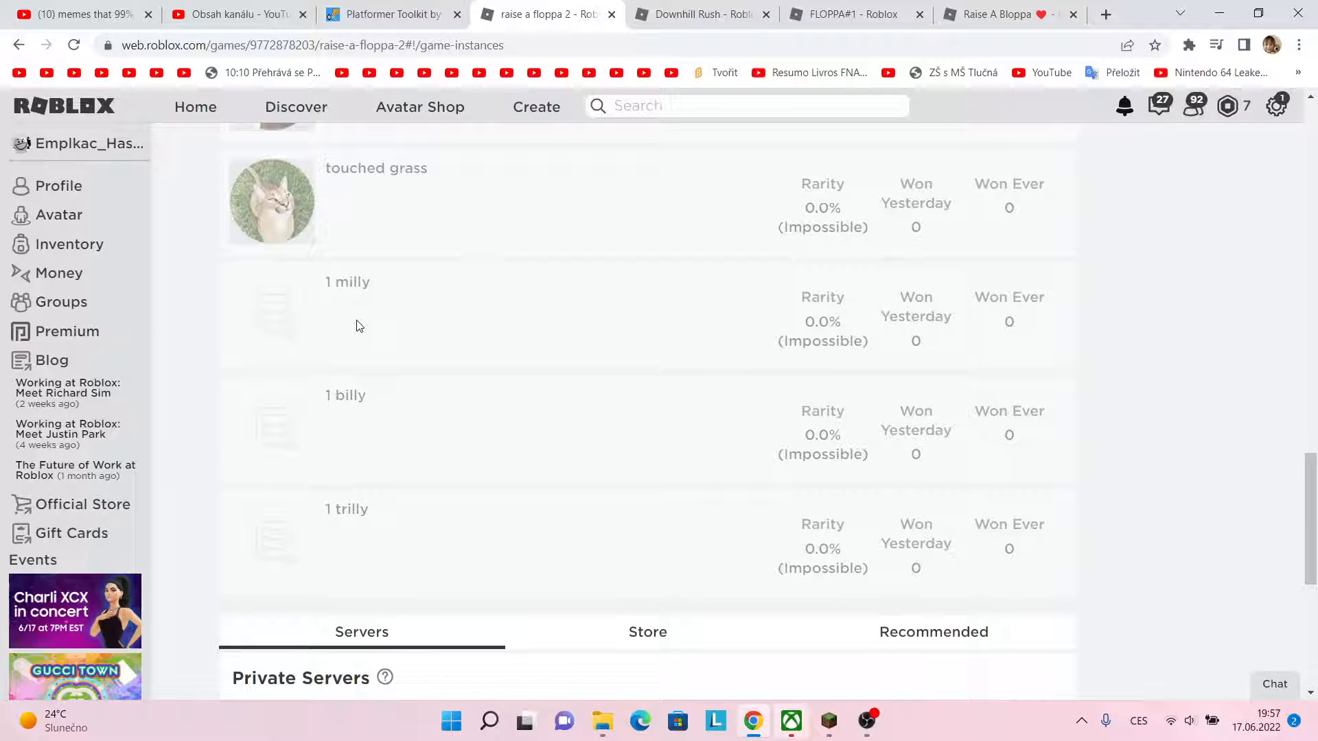
mouse_move(466, 401)
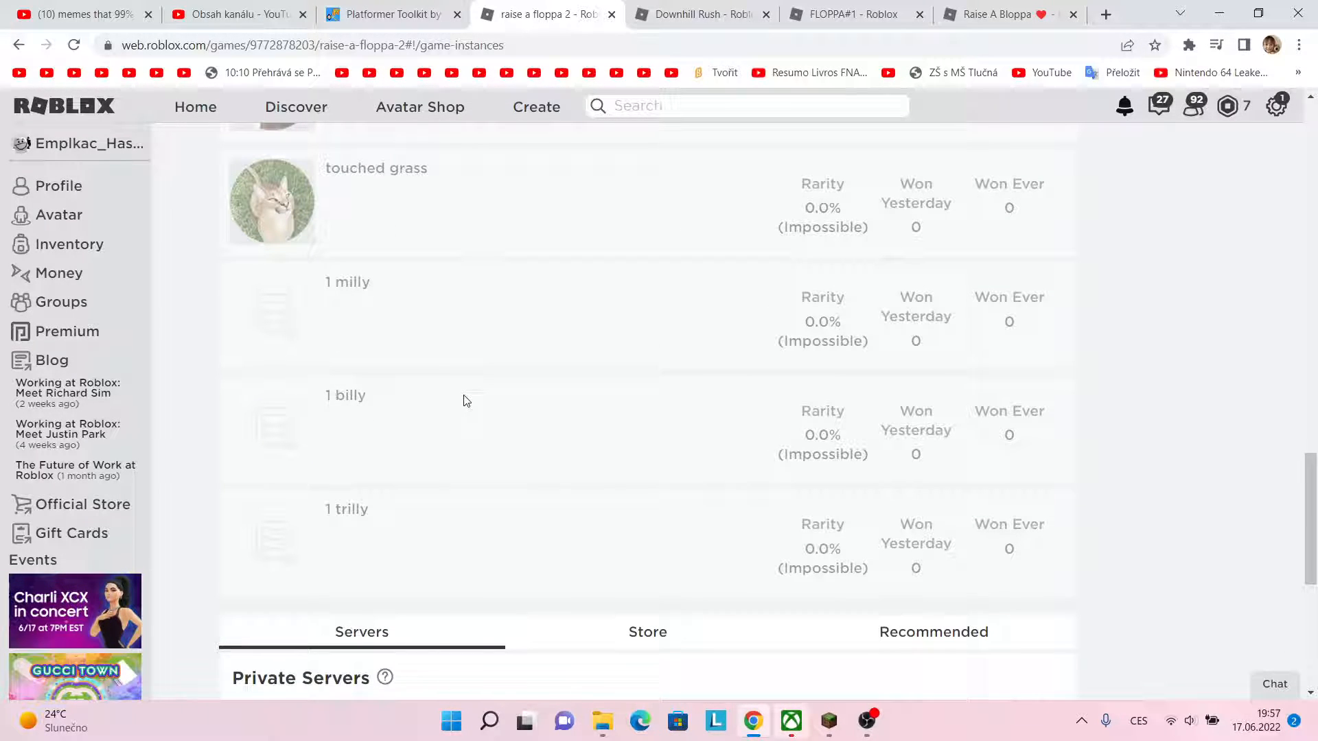
mouse_move(868, 721)
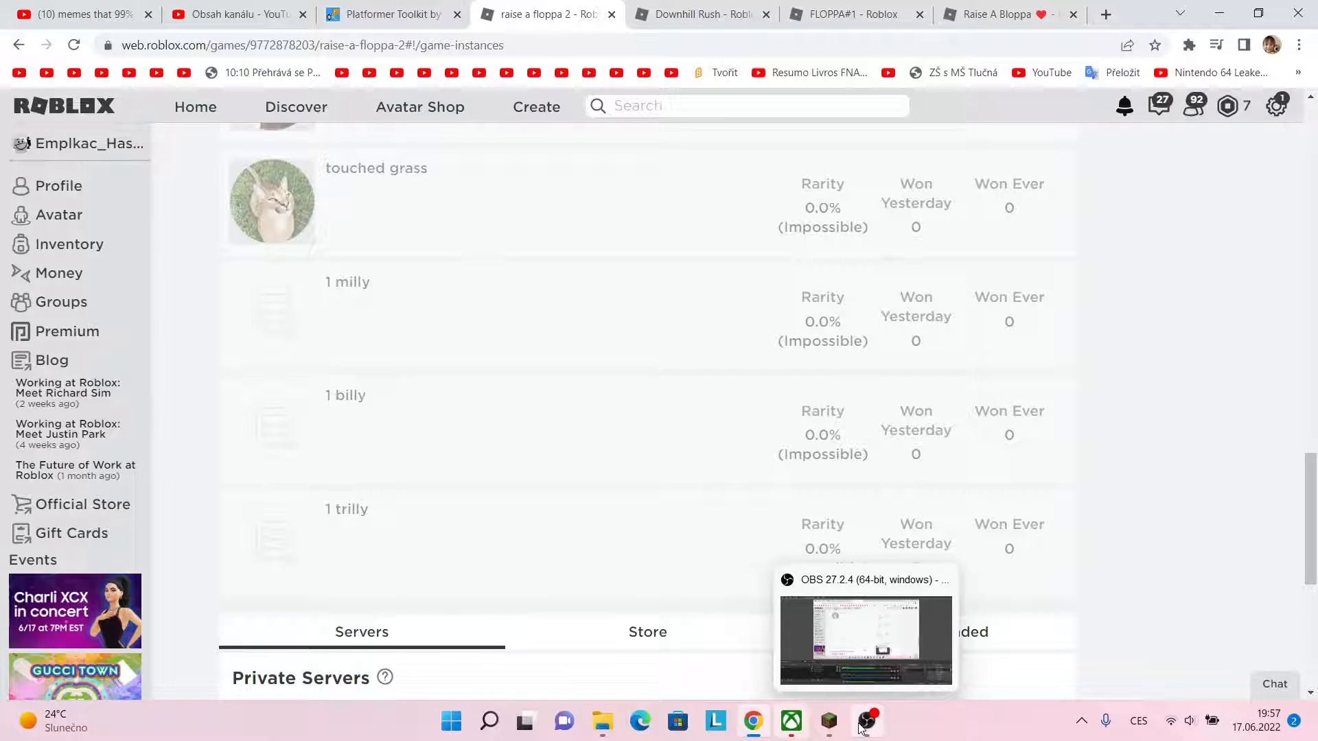